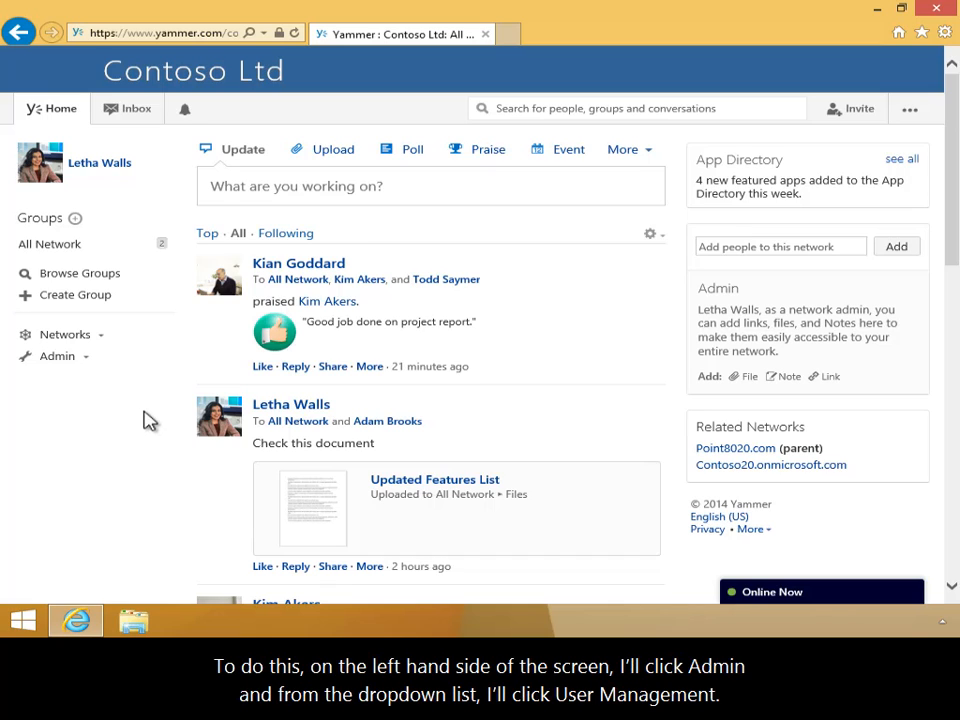
Navigate through Admin and User Management to the Export Users page.
left_click(57, 356)
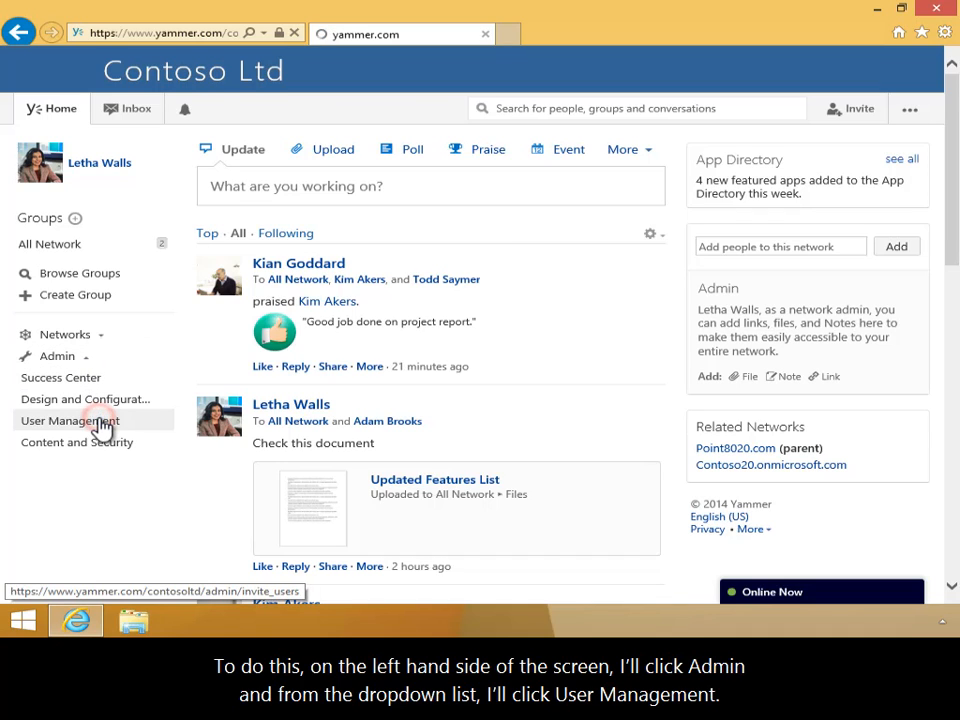
left_click(68, 420)
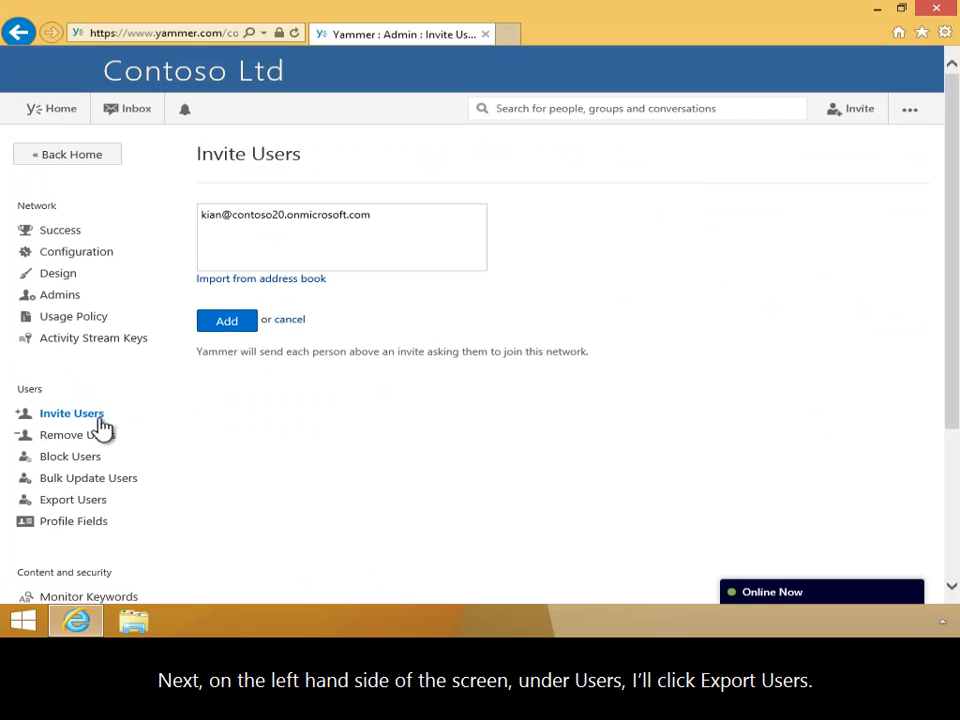
mouse_move(72, 499)
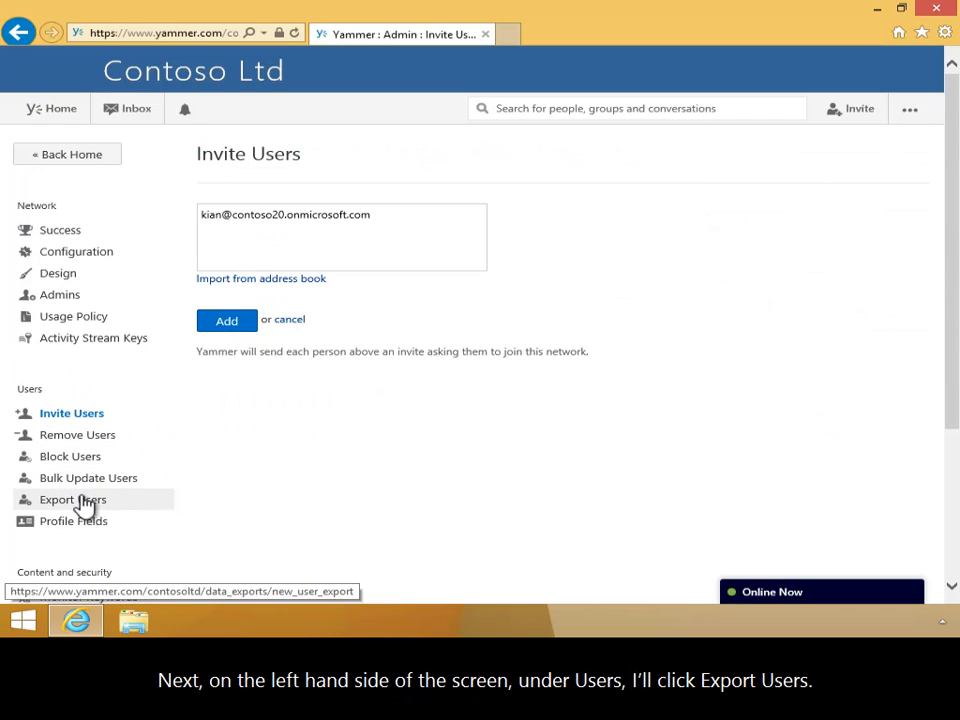
left_click(72, 499)
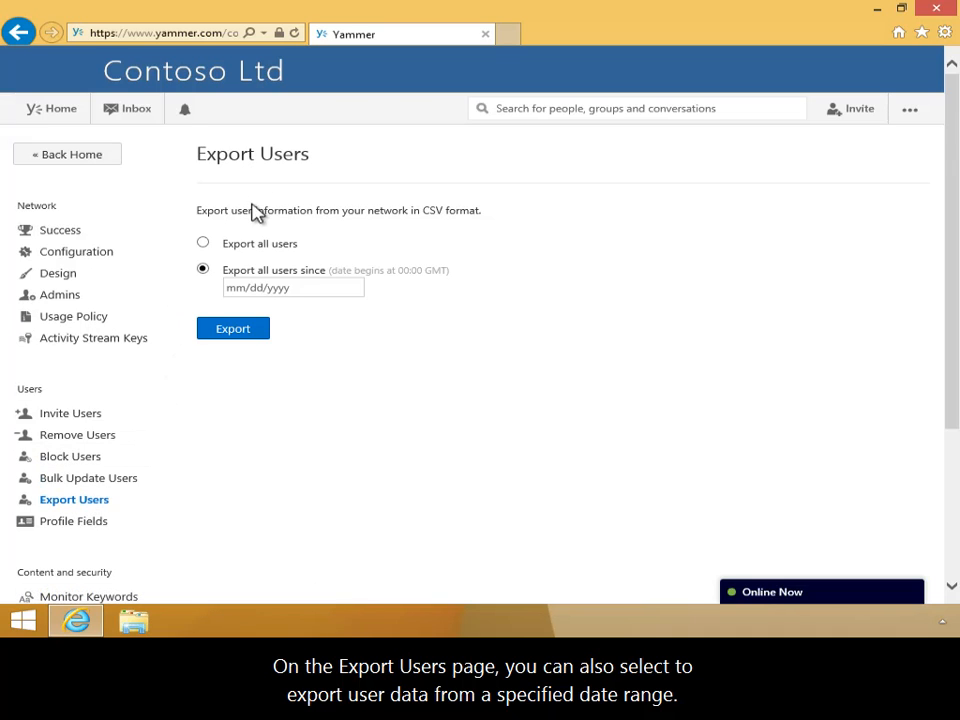
mouse_move(414, 235)
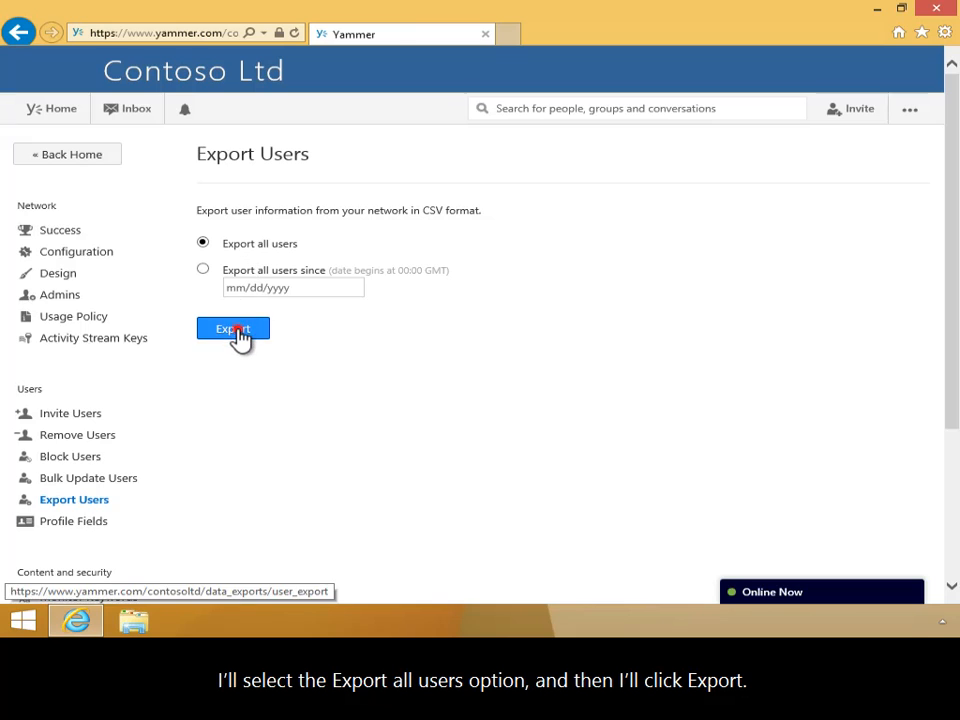
Export all users to export-1400576517261.zip, save it, and open its folder.
left_click(232, 329)
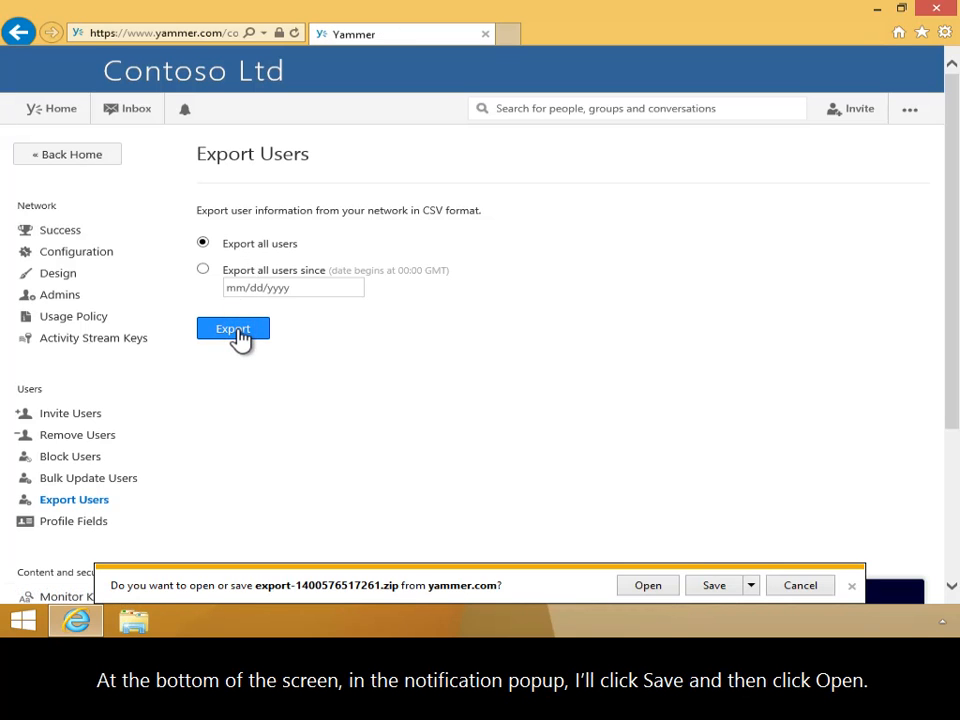
mouse_move(657, 548)
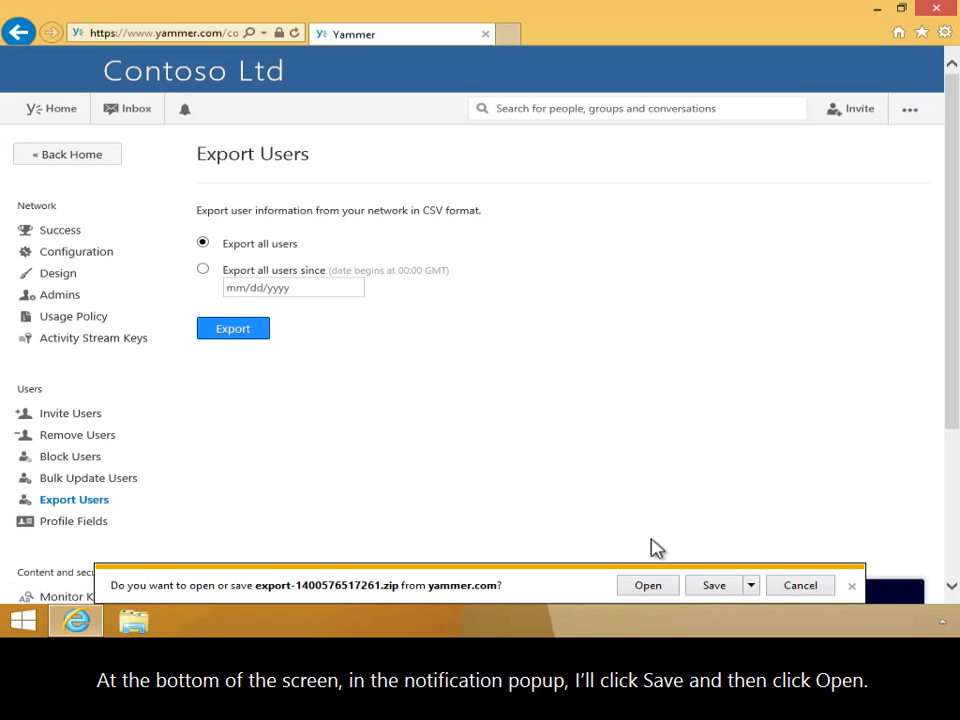
left_click(714, 585)
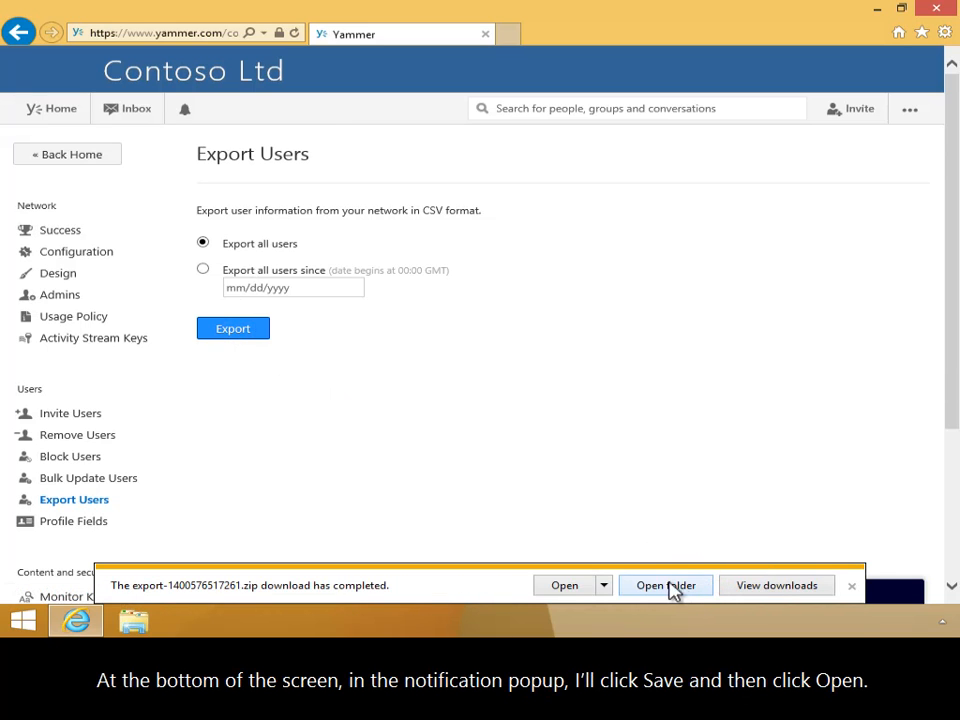
left_click(665, 585)
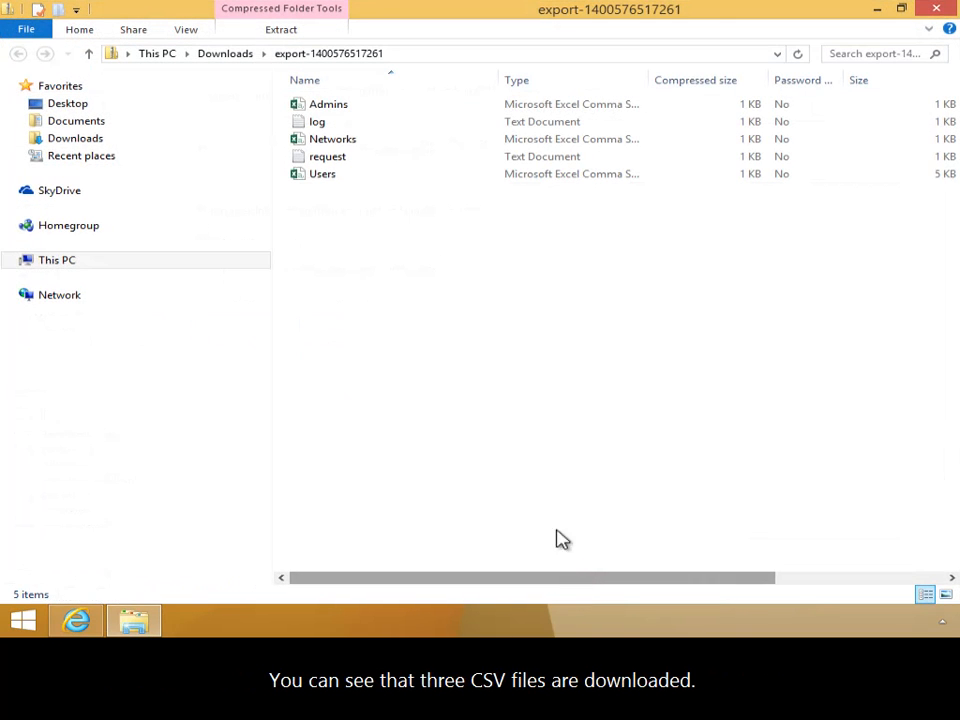
Open the exported Users CSV in Excel from the export folder.
left_click(317, 121)
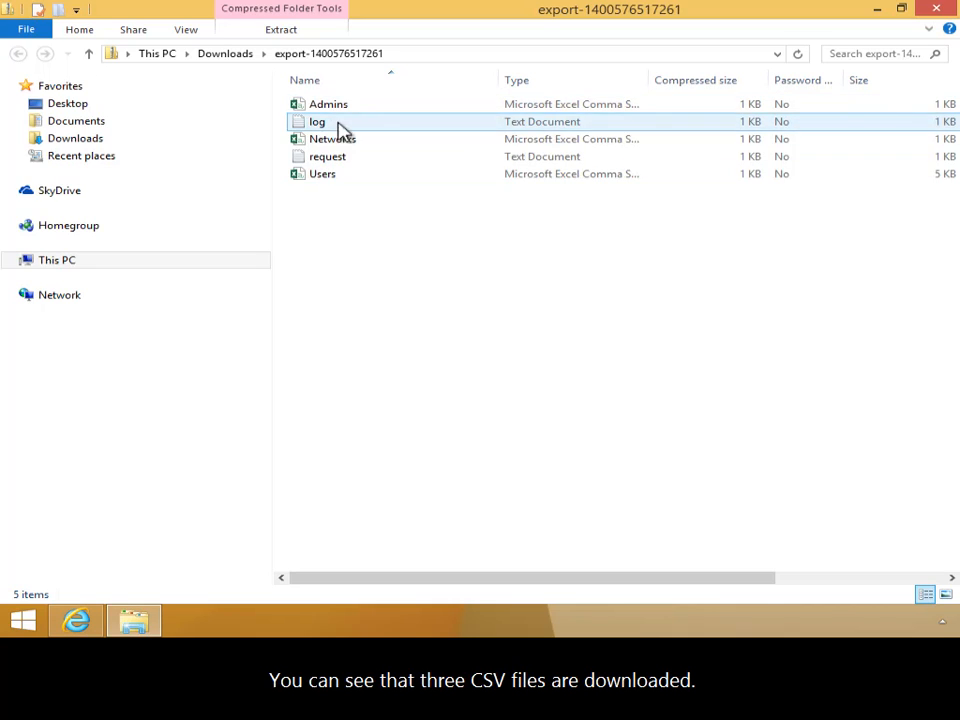
left_click(322, 173)
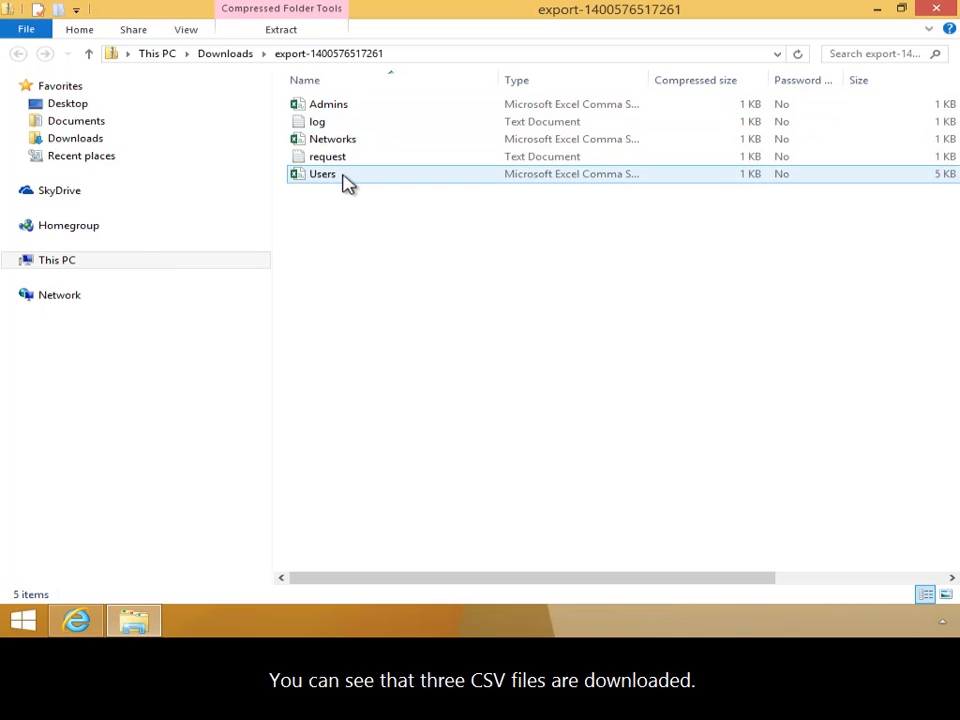
left_click(322, 173)
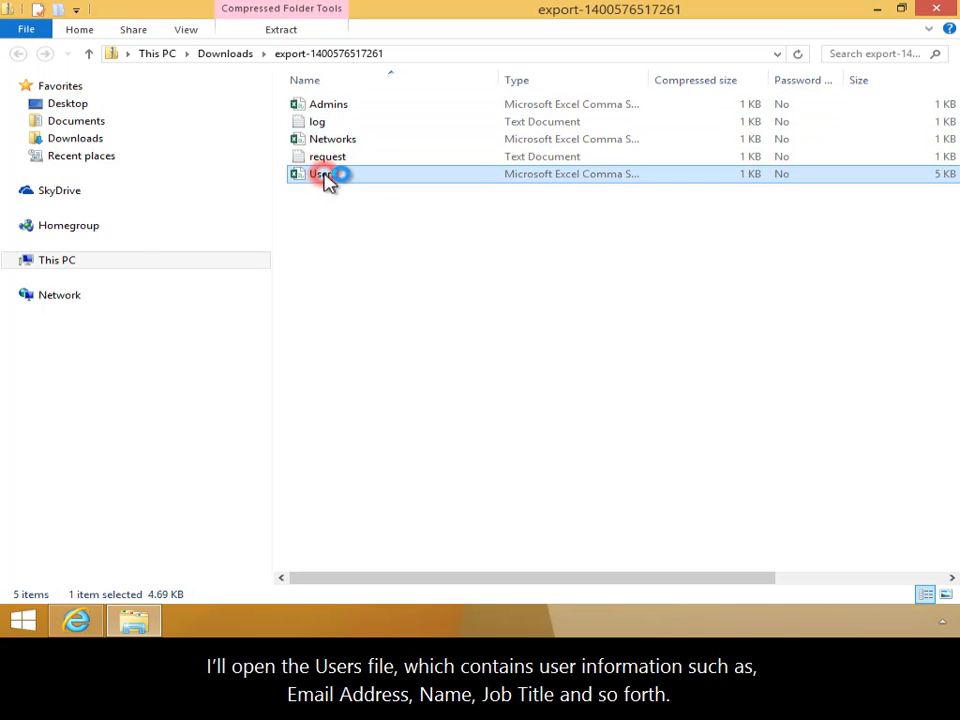
double_click(322, 173)
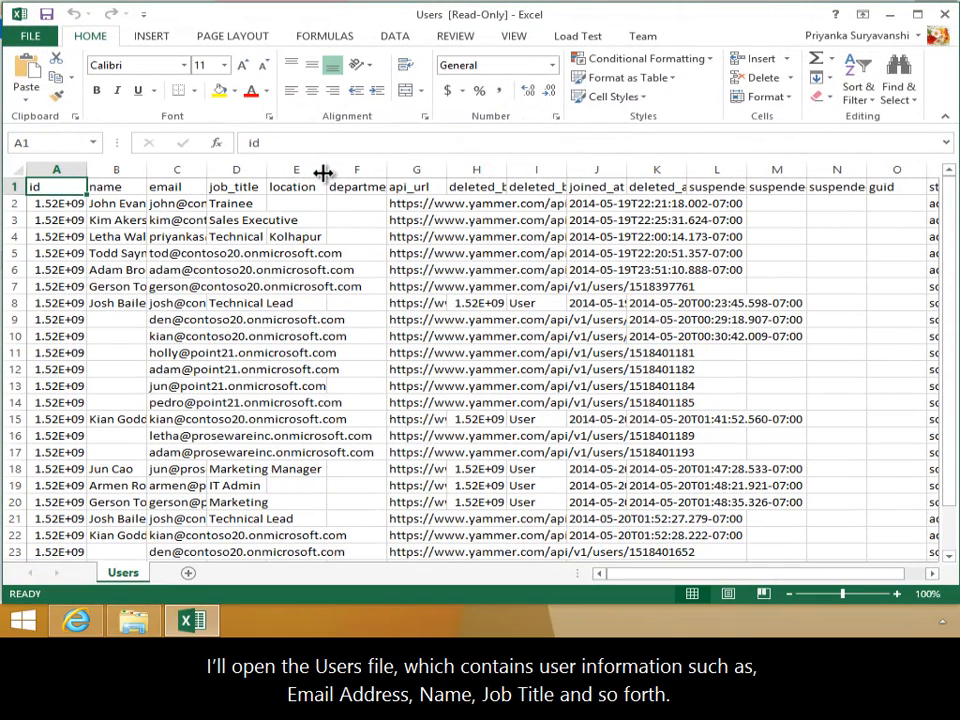